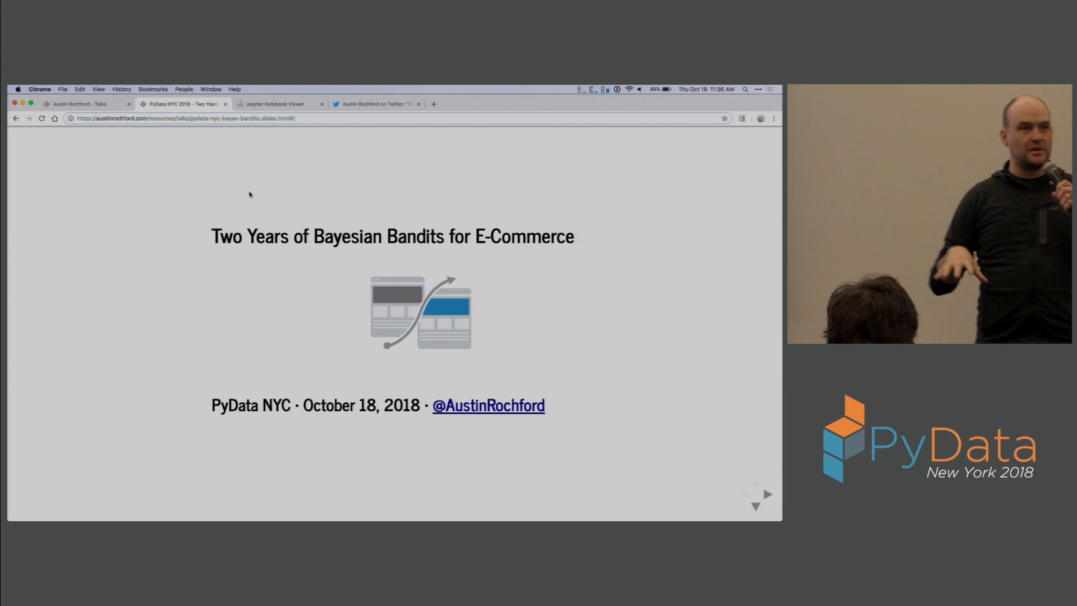
# - Advance from the Bayesian Bandits title slide to the About Monetate slide
pyautogui.click(755, 507)
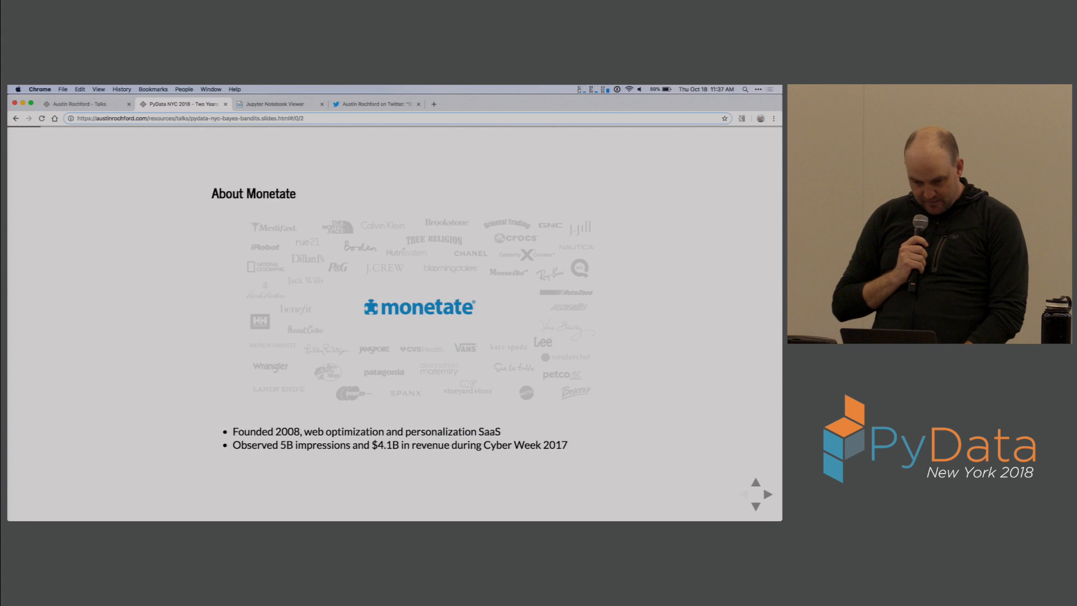
# - Advance past About Monetate through the Now Hiring slide with the careers link
pyautogui.click(767, 494)
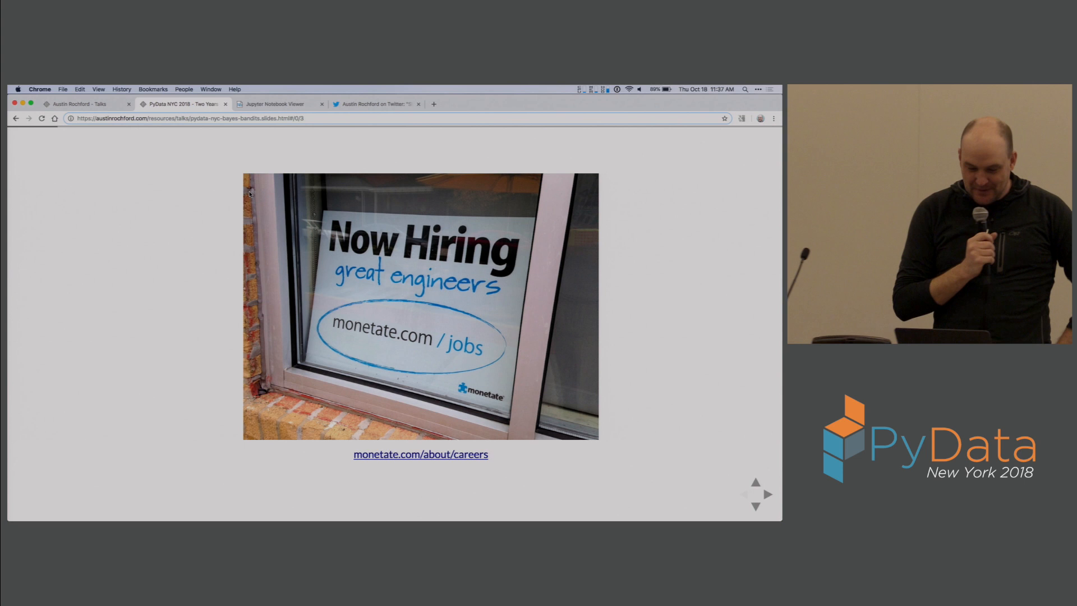
pyautogui.press('Right')
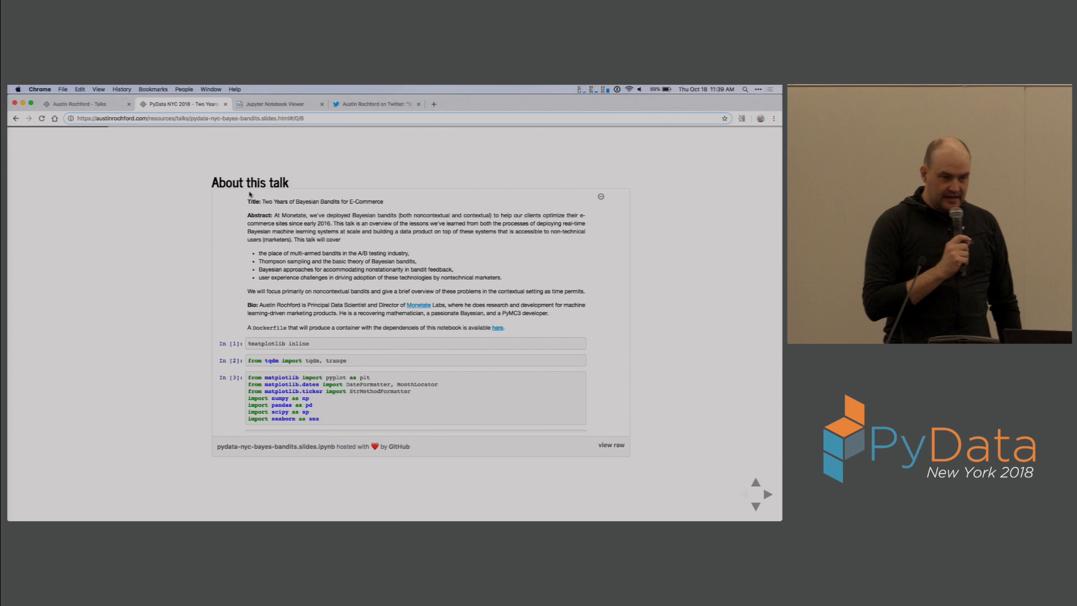
# - Advance to the About this talk slide with title, abstract and speaker bio
pyautogui.click(375, 103)
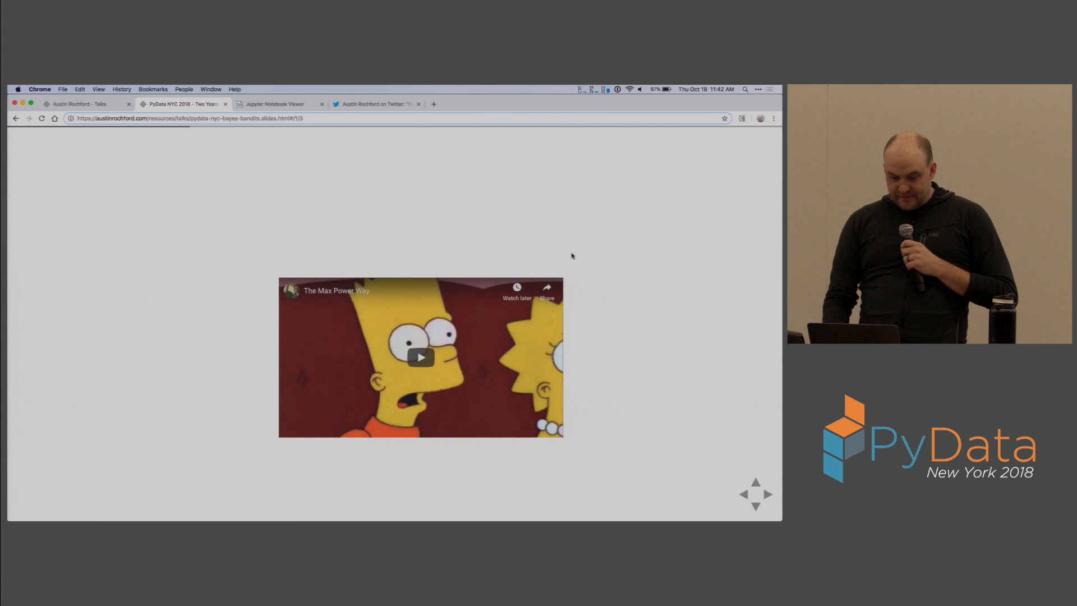
pyautogui.click(419, 357)
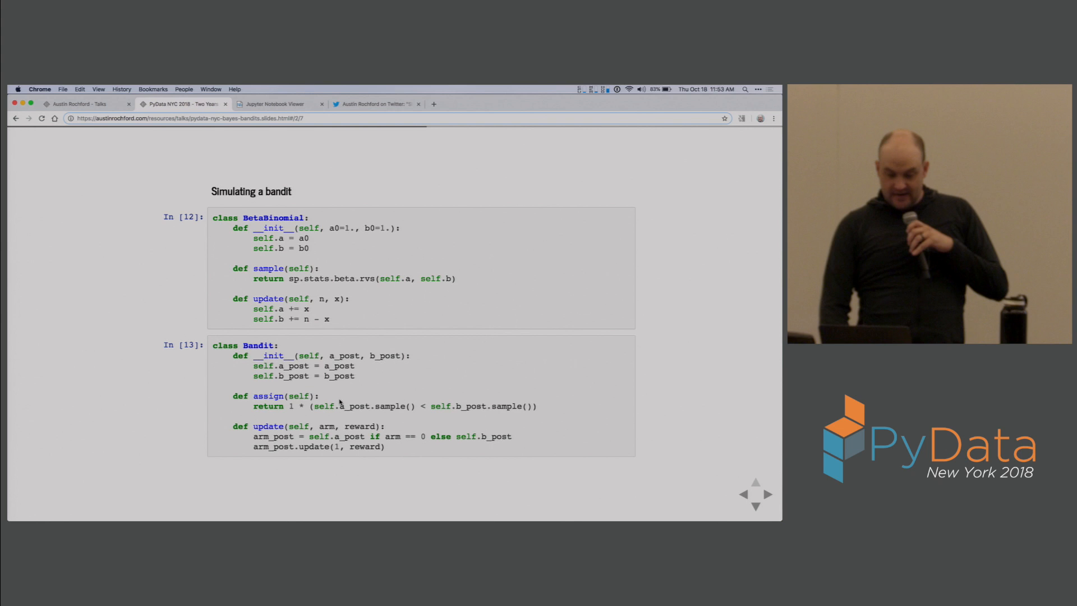
# - Advance to the Simulating a bandit slide with the BetaBinomial and Bandit classes
pyautogui.doubleClick(354, 406)
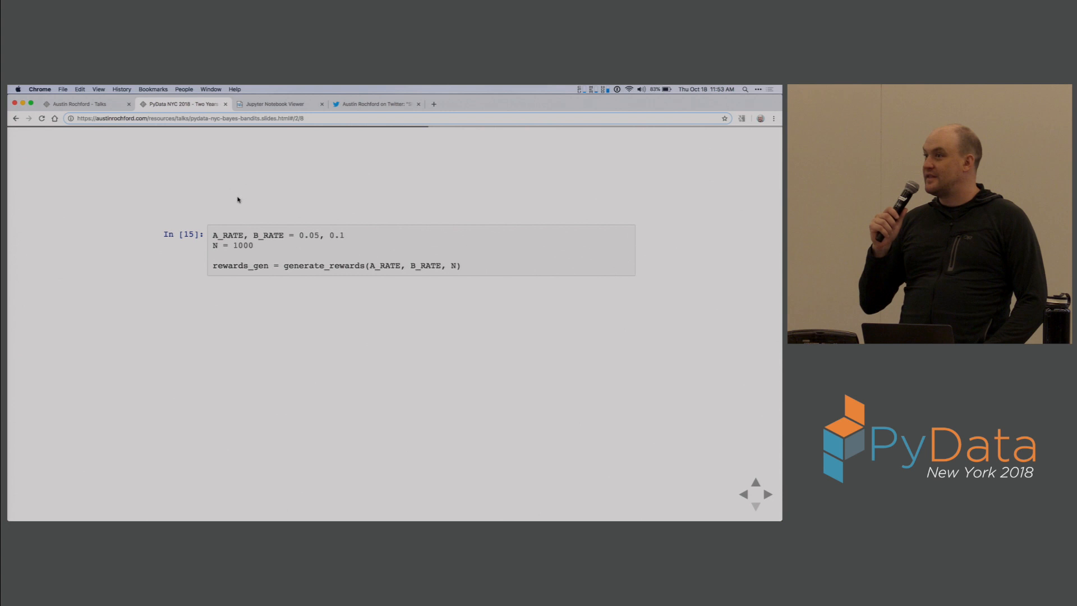
# - Advance to the code slide setting A_RATE, B_RATE, N = 1000 and rewards_gen
pyautogui.doubleClick(230, 234)
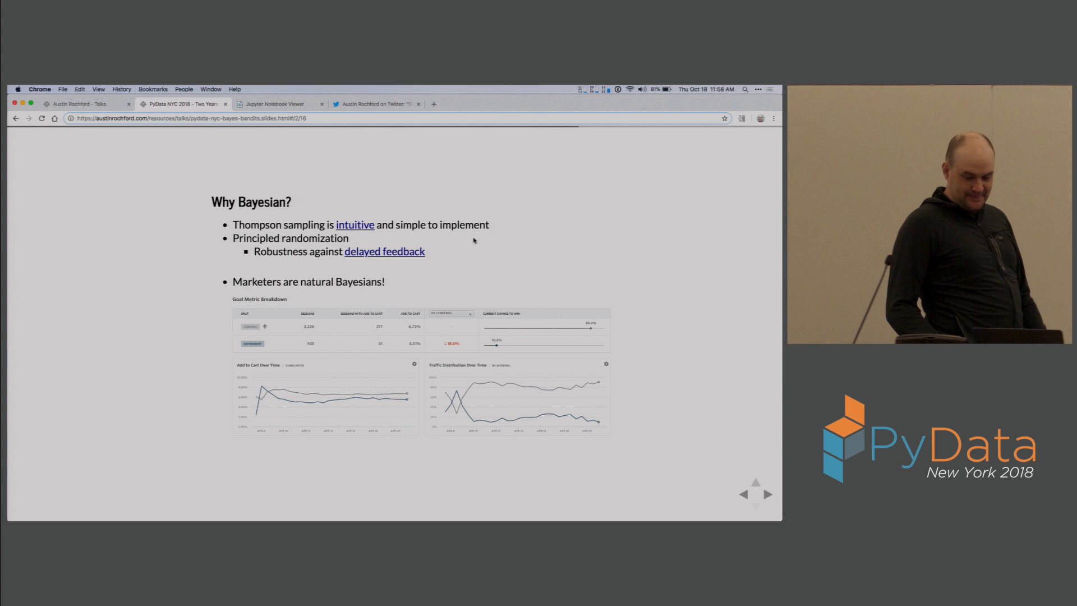
# - Advance to the Why Bayesian? slide on Thompson sampling and goal-metric dashboards
pyautogui.click(764, 493)
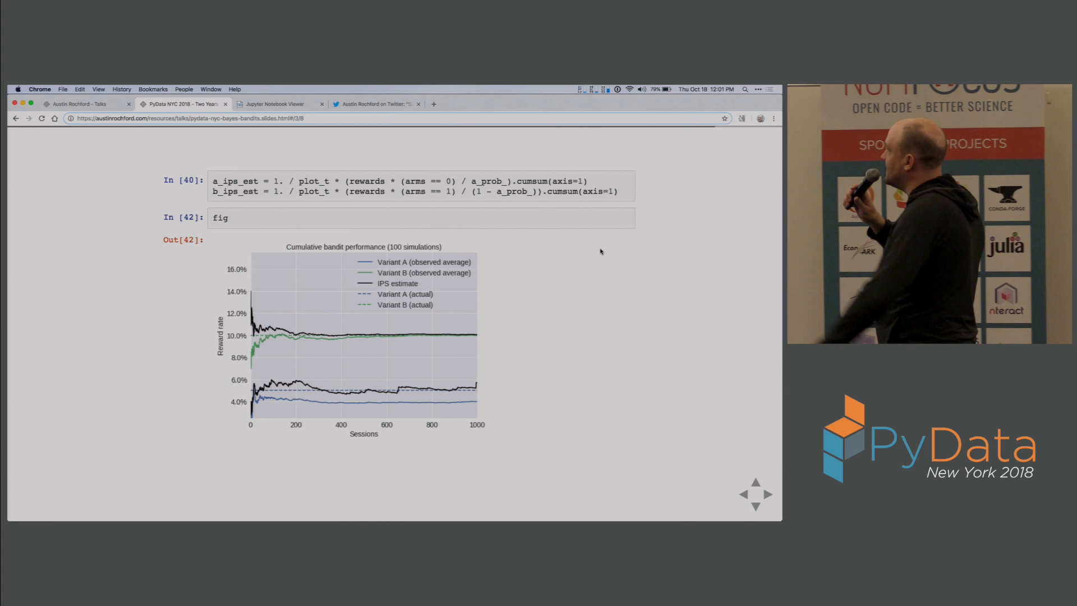
pyautogui.press('right')
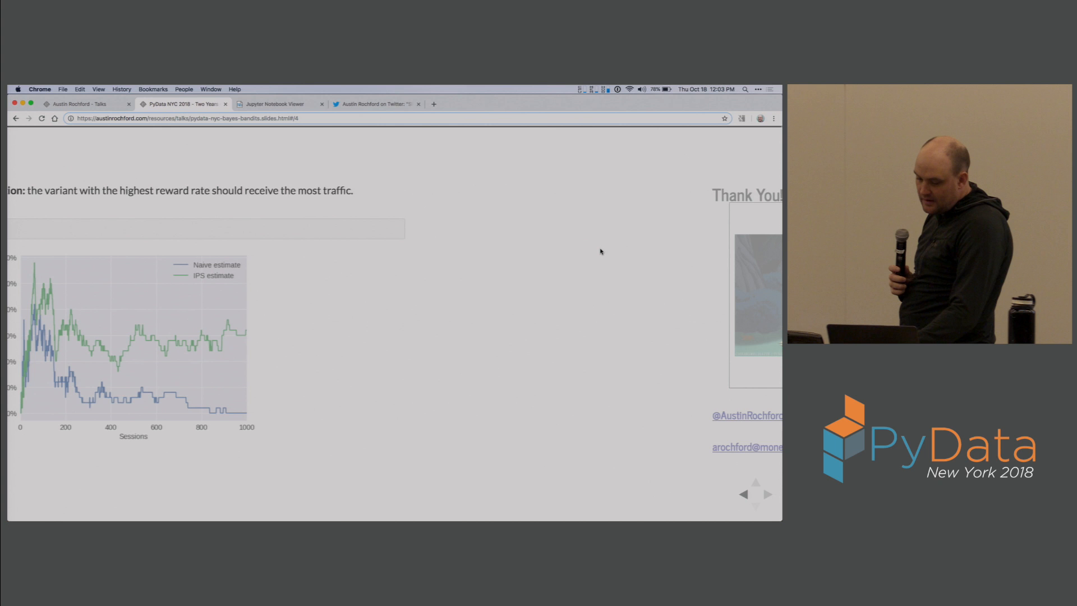
# - Advance to the closing Thank You slide with contact links and hiring notice
pyautogui.click(760, 494)
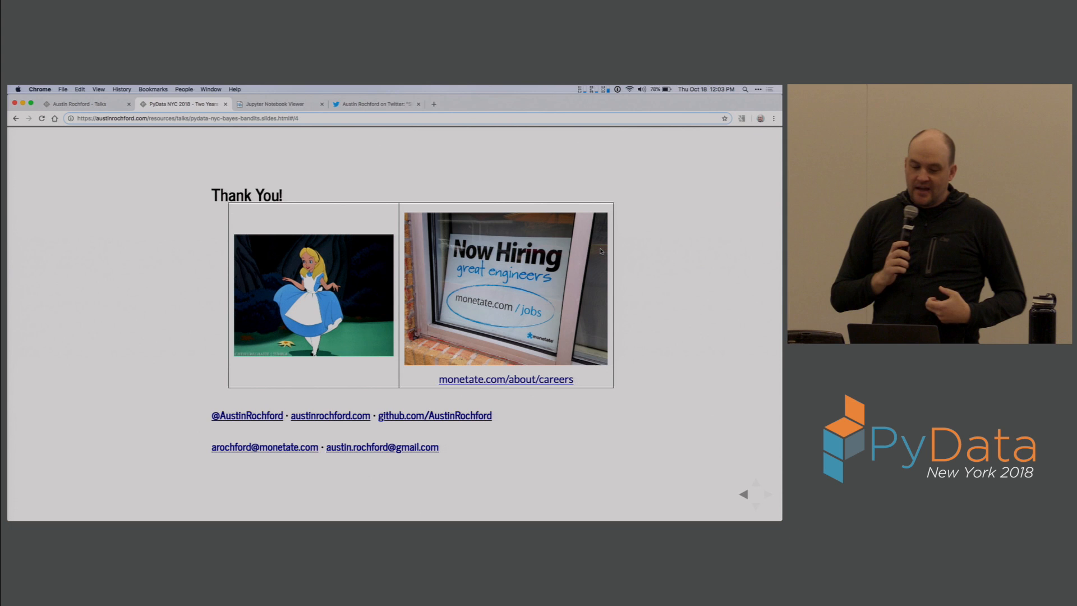